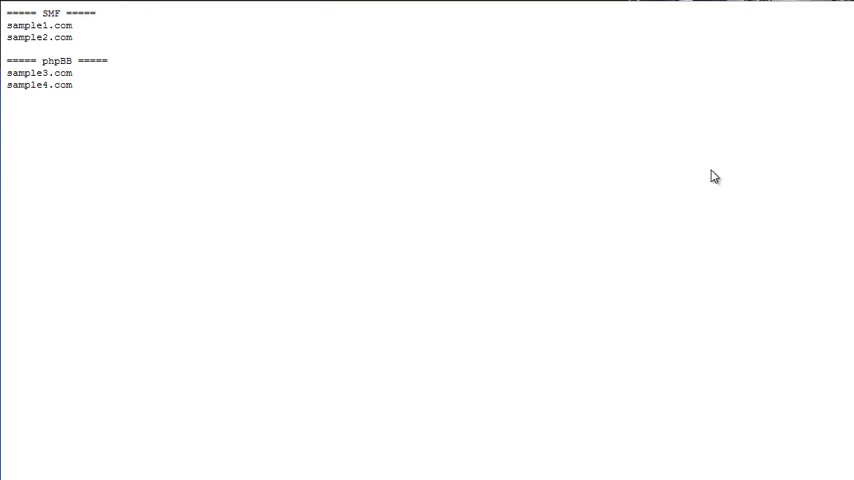
mouse_move(517, 173)
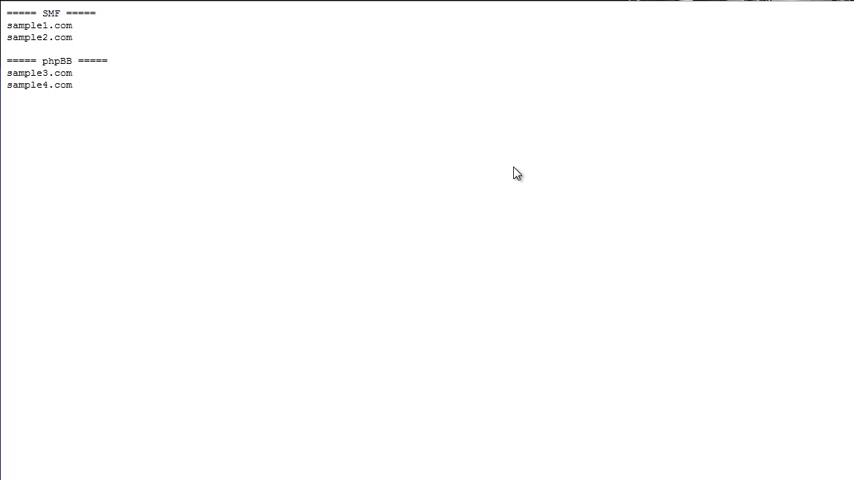
mouse_move(300, 90)
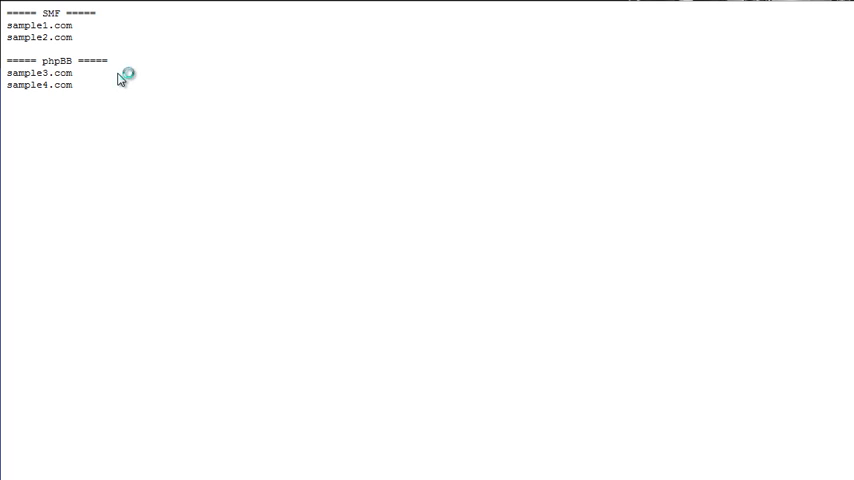
mouse_move(86, 90)
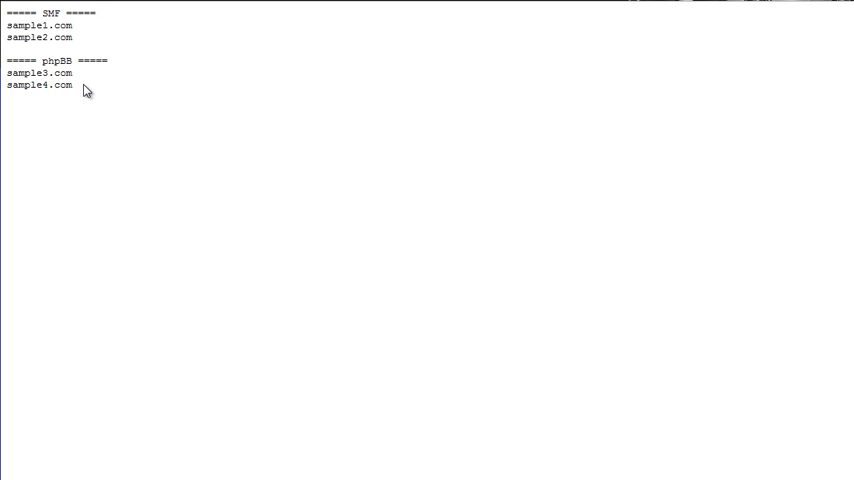
mouse_move(93, 89)
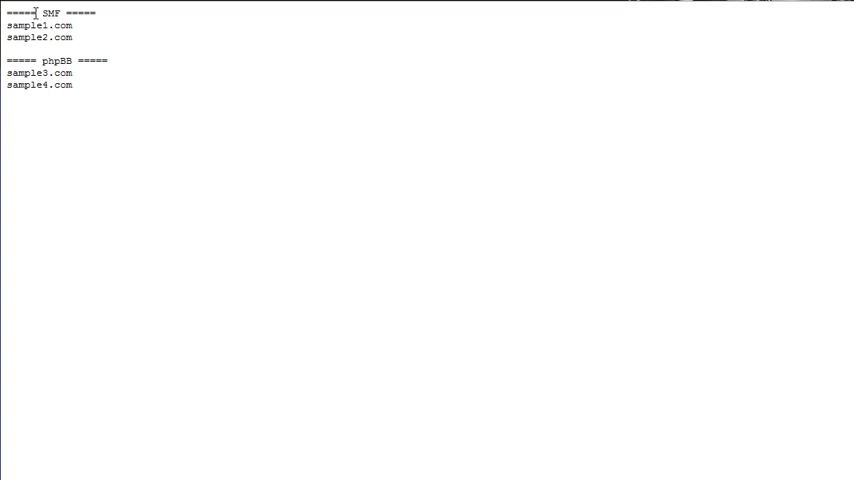
mouse_move(60, 13)
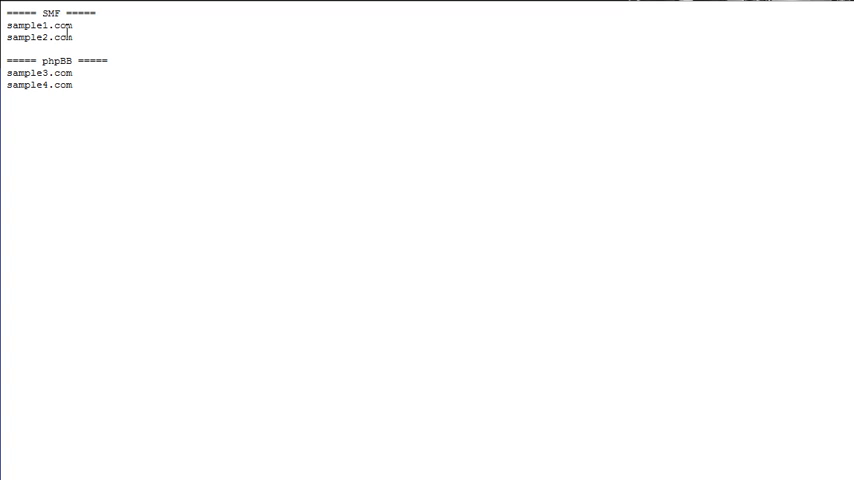
mouse_move(76, 43)
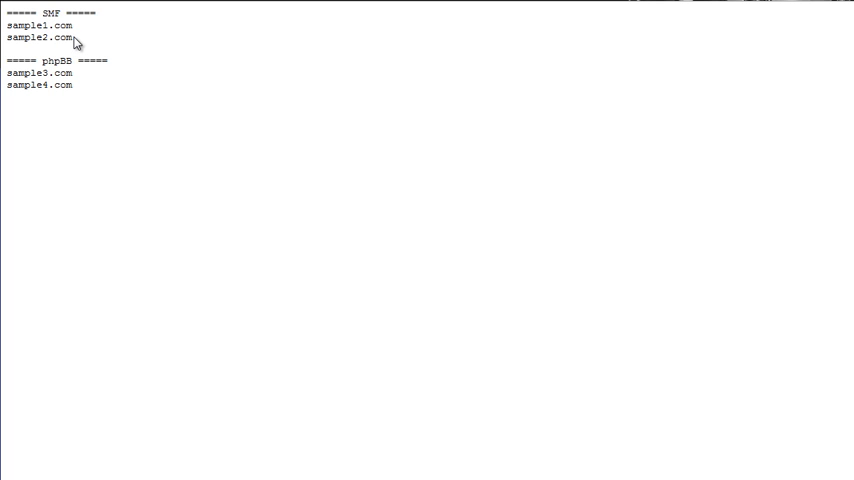
- Select the sample1.com and sample2.com lines under the SMF header
left_click_drag(72, 25, 6, 37)
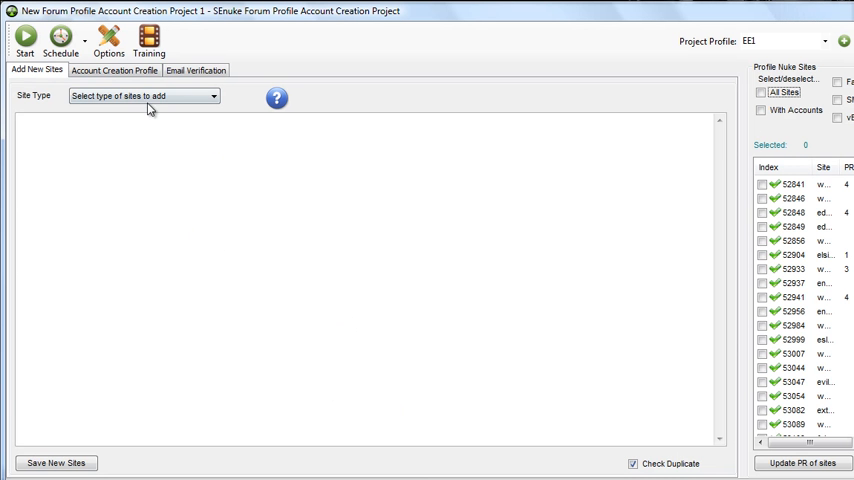
mouse_move(247, 22)
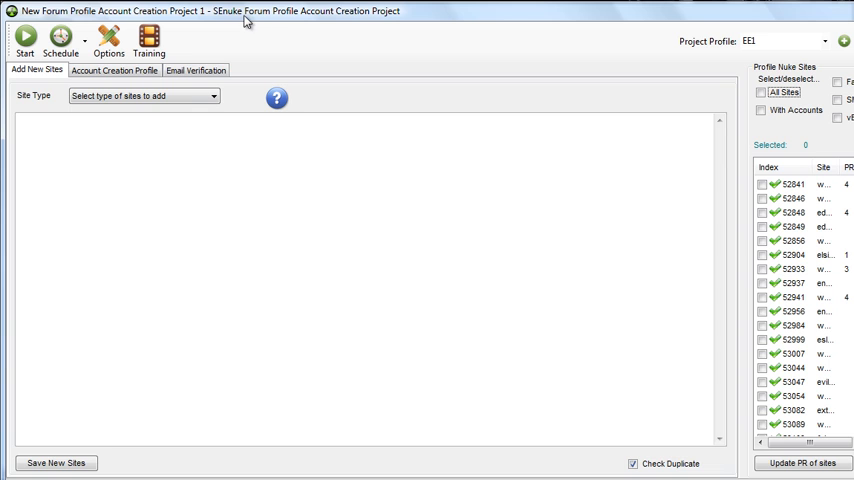
mouse_move(336, 66)
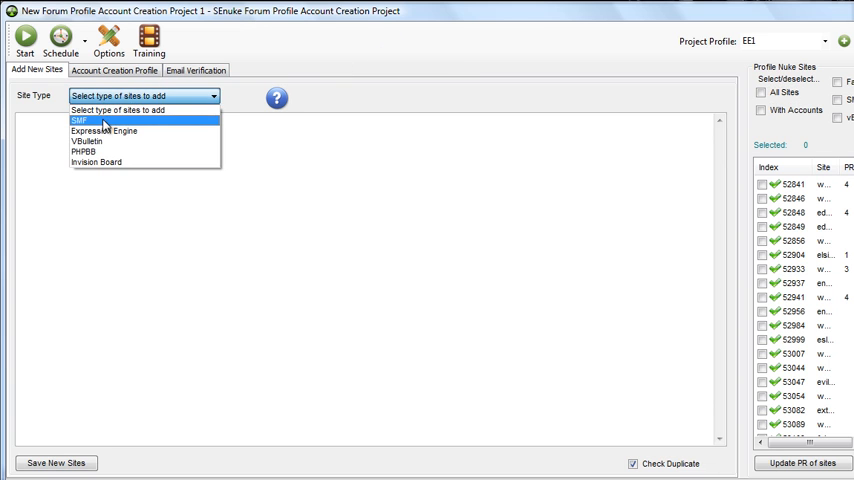
- Choose SMF as the site type for sample1.com and sample2.com
left_click(79, 120)
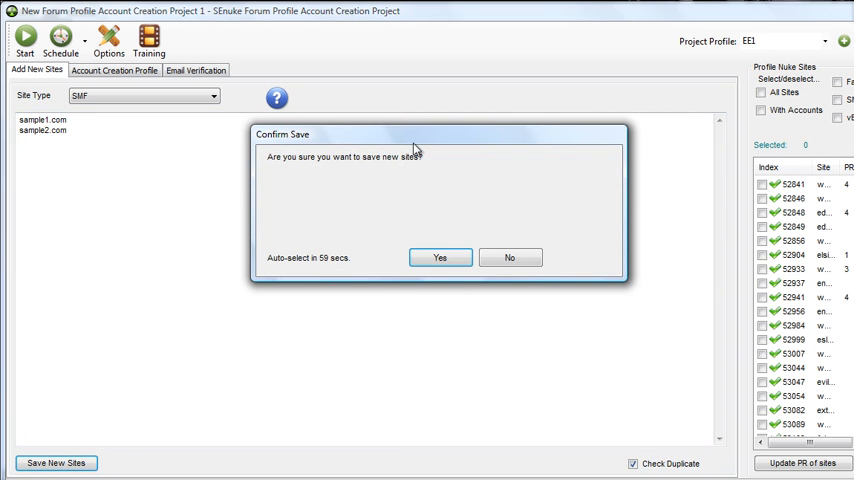
- Answer Yes to save sample1.com and sample2.com as SMF sites
left_click(440, 257)
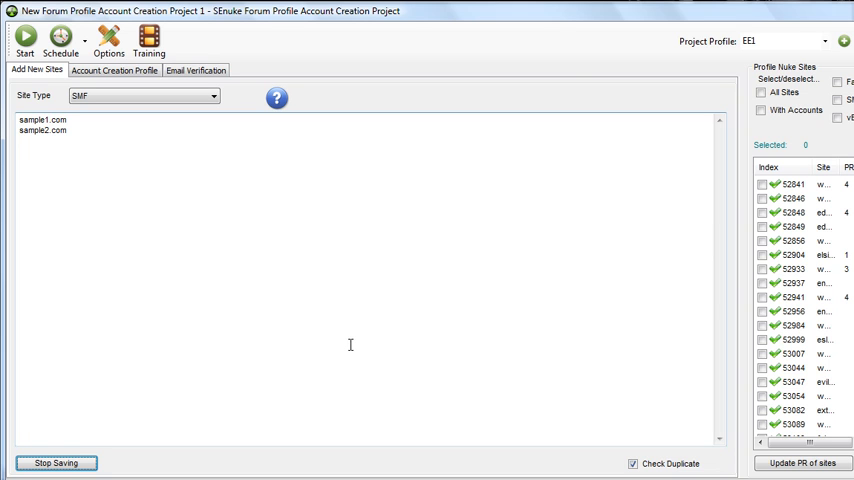
mouse_move(350, 344)
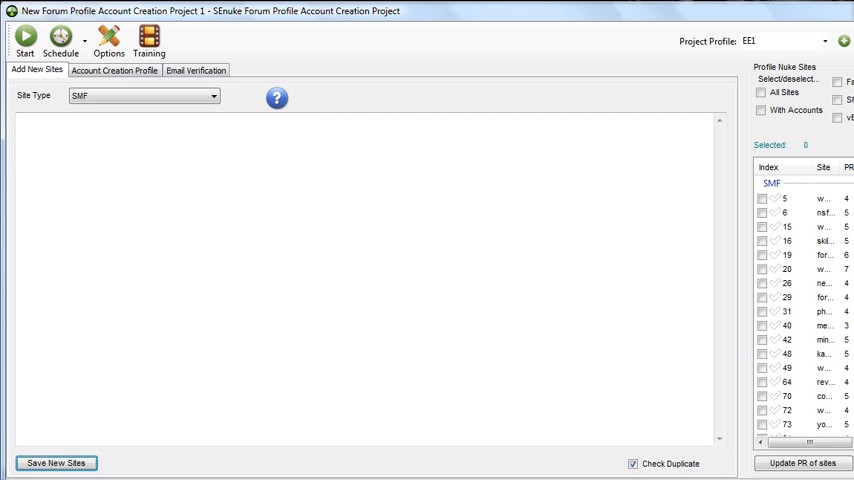
- Scroll the Profile Nuke Sites list to the SMF group's new sample1.com and sample2.com
scroll("down", 3)
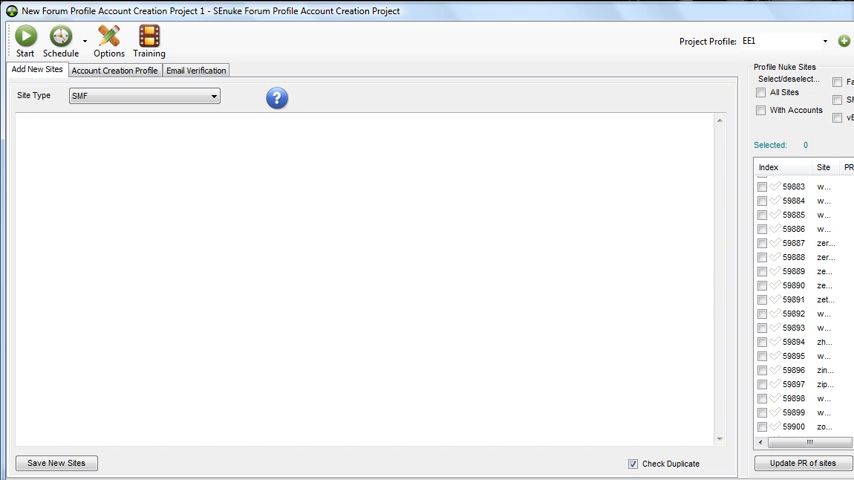
scroll("down", 3)
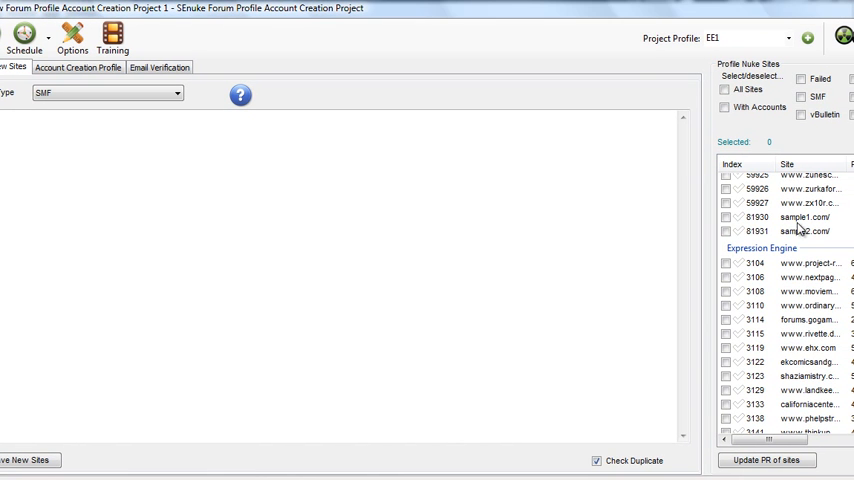
mouse_move(749, 142)
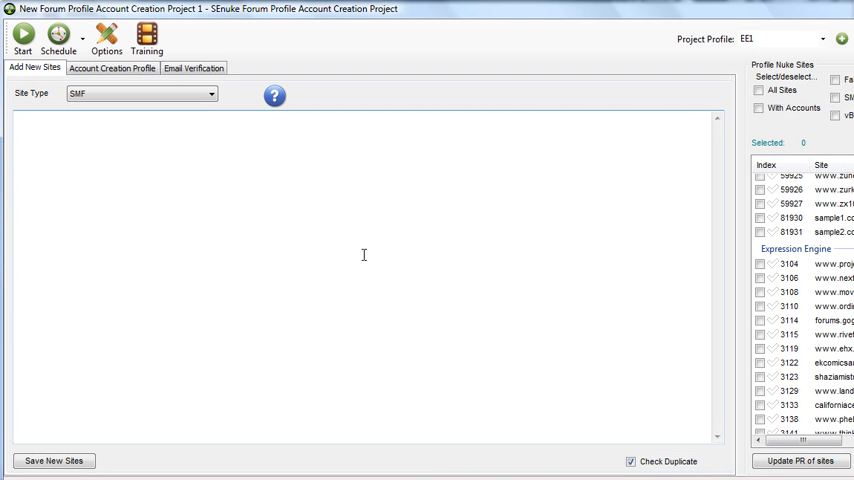
- Set the site type to PHPBB for sample3.com and sample4.com
left_click(209, 93)
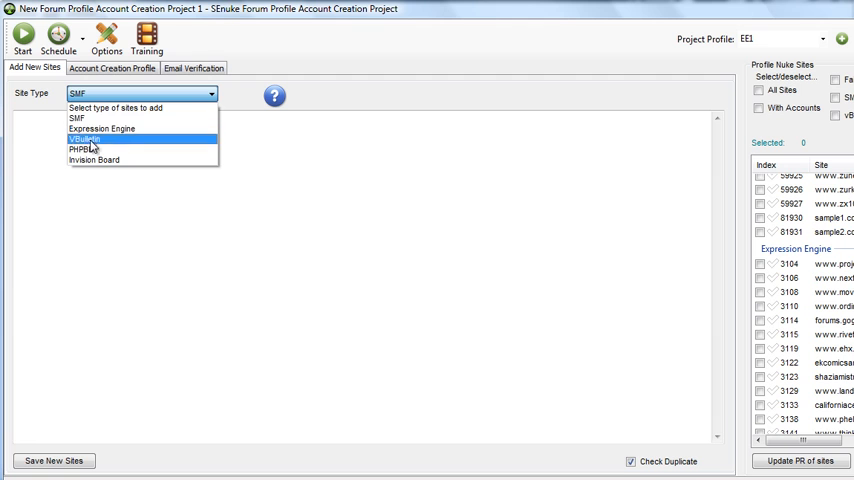
left_click(88, 149)
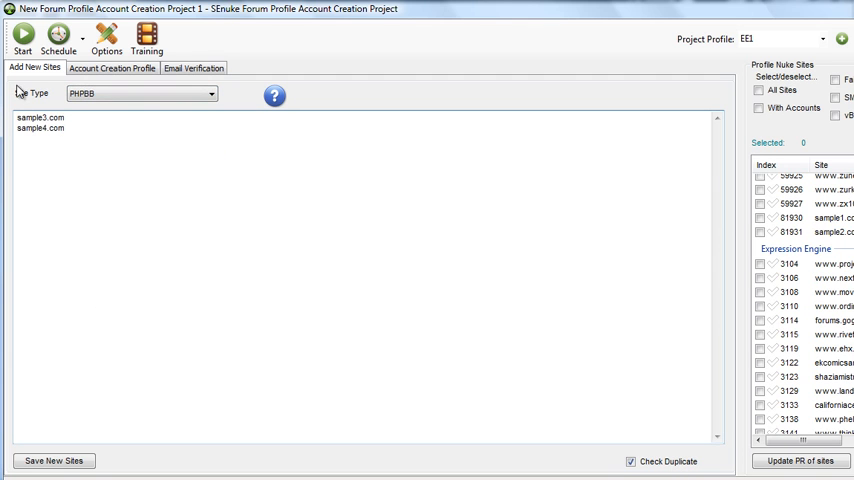
- Save and confirm sample3.com and sample4.com as phpBB sites
left_click(53, 461)
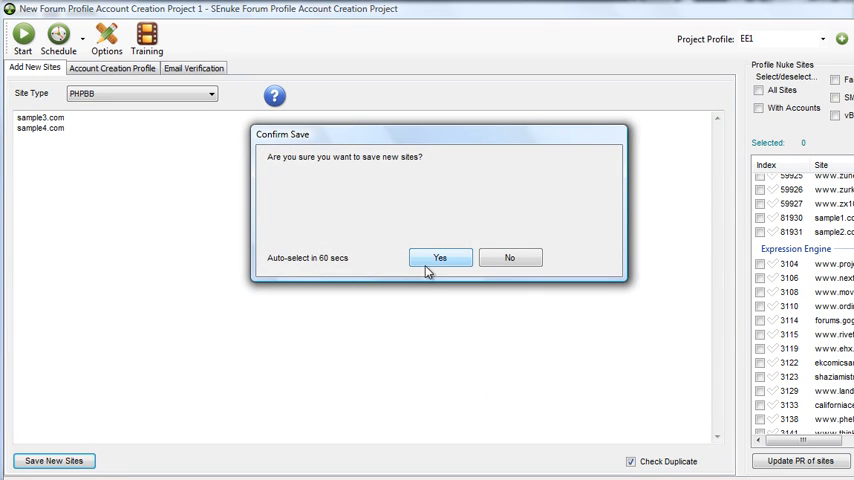
left_click(440, 258)
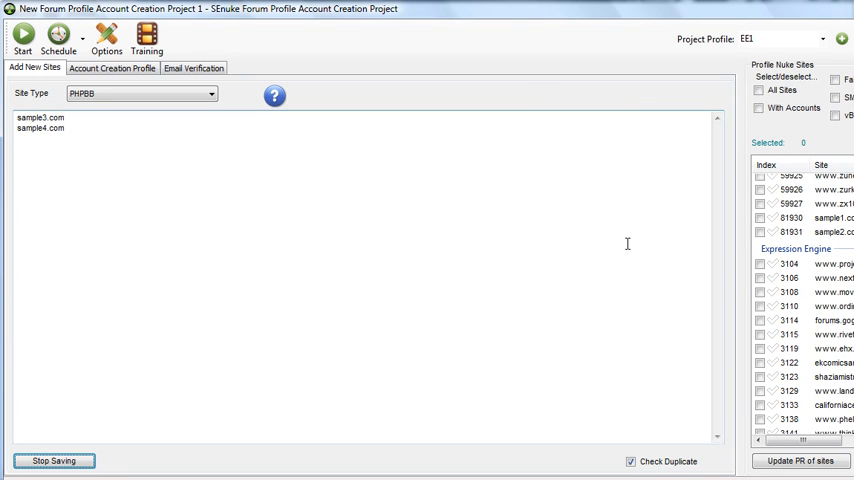
mouse_move(645, 351)
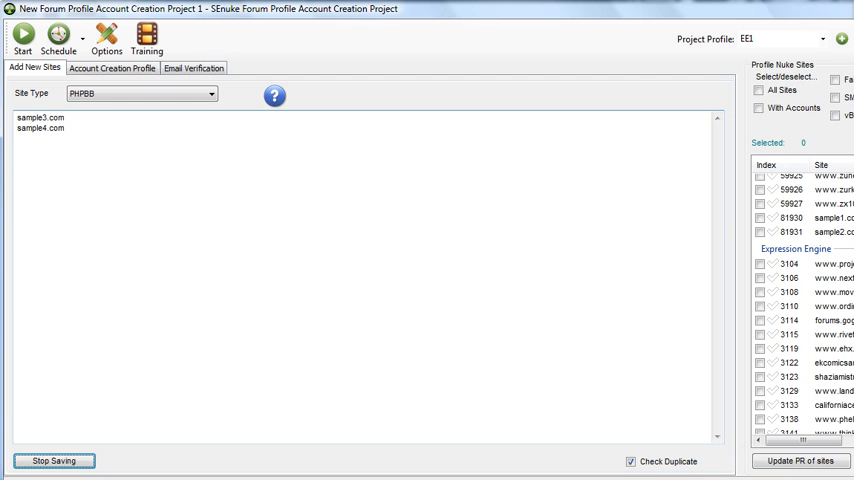
left_click(53, 460)
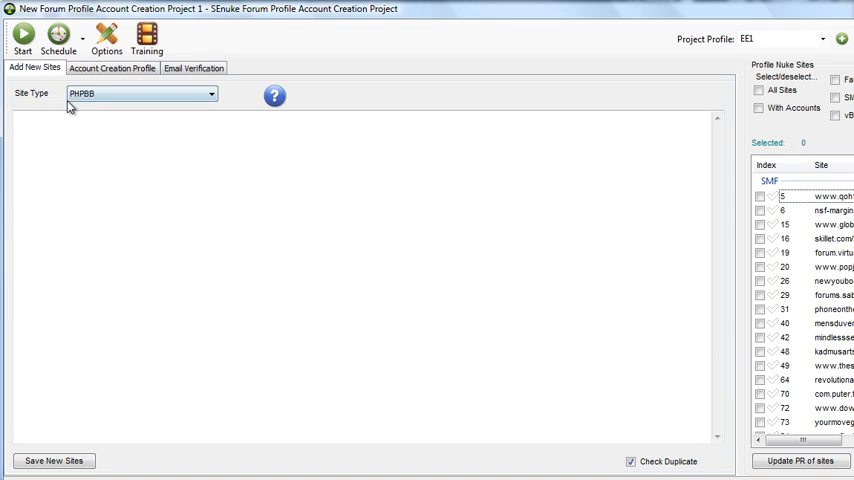
mouse_move(397, 82)
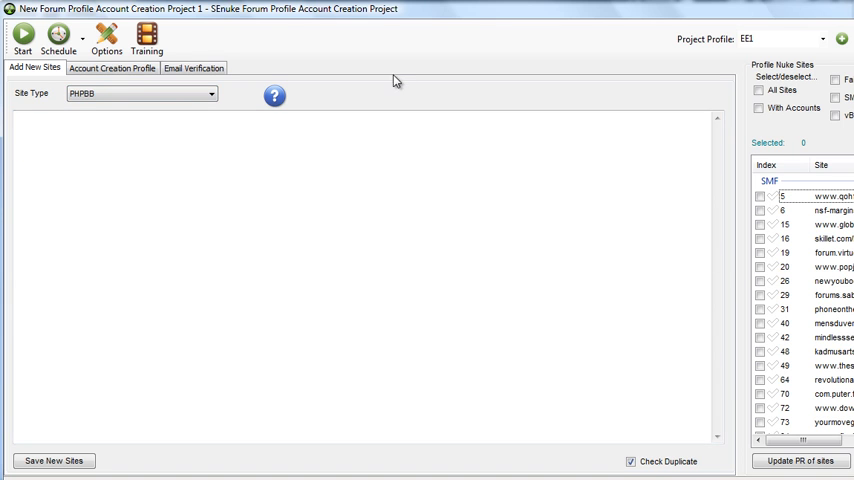